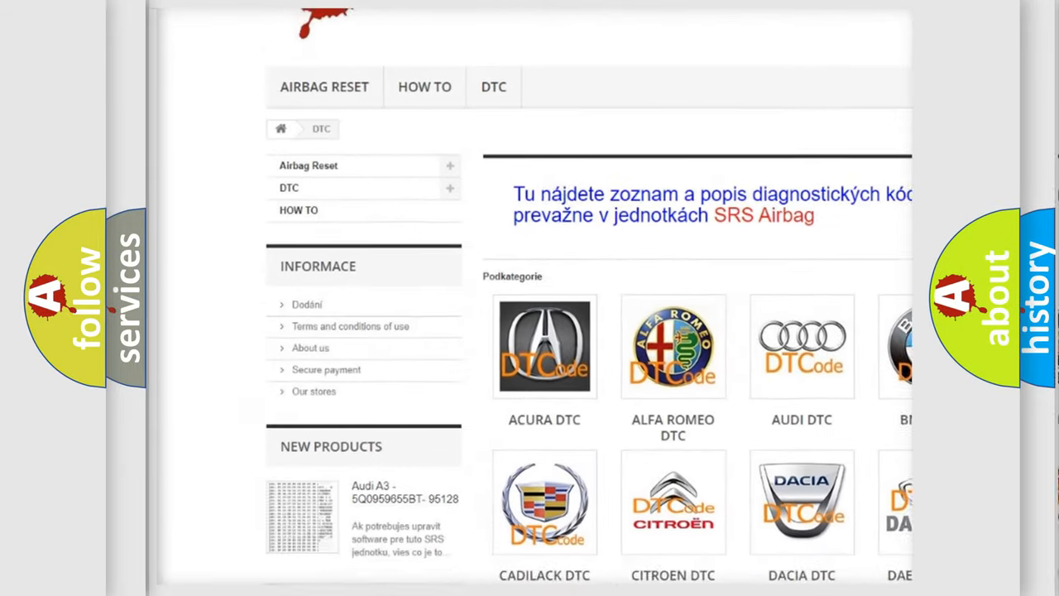
scroll("down", 3)
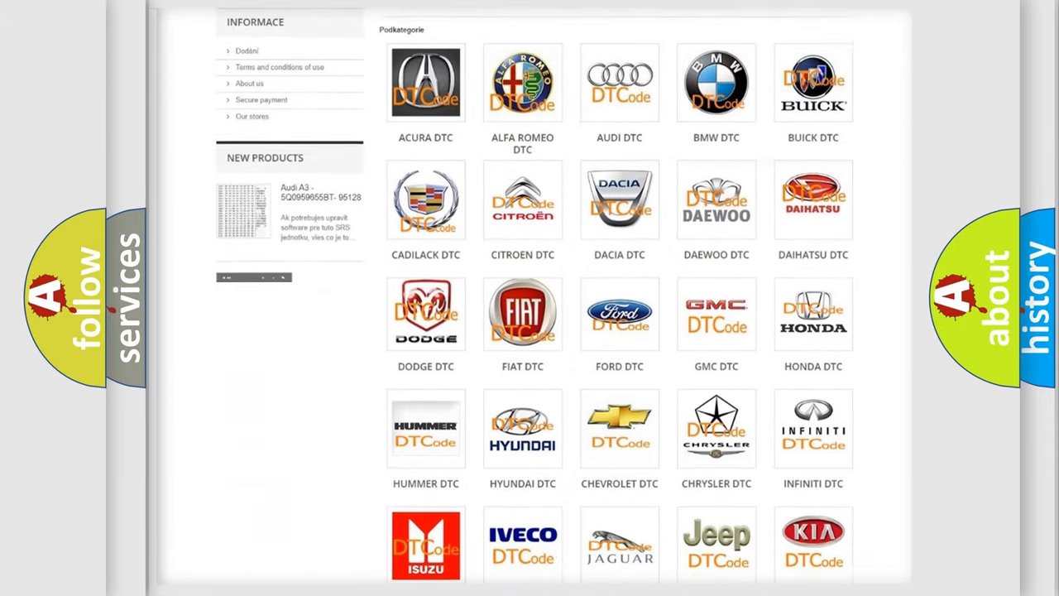
scroll("down", 3)
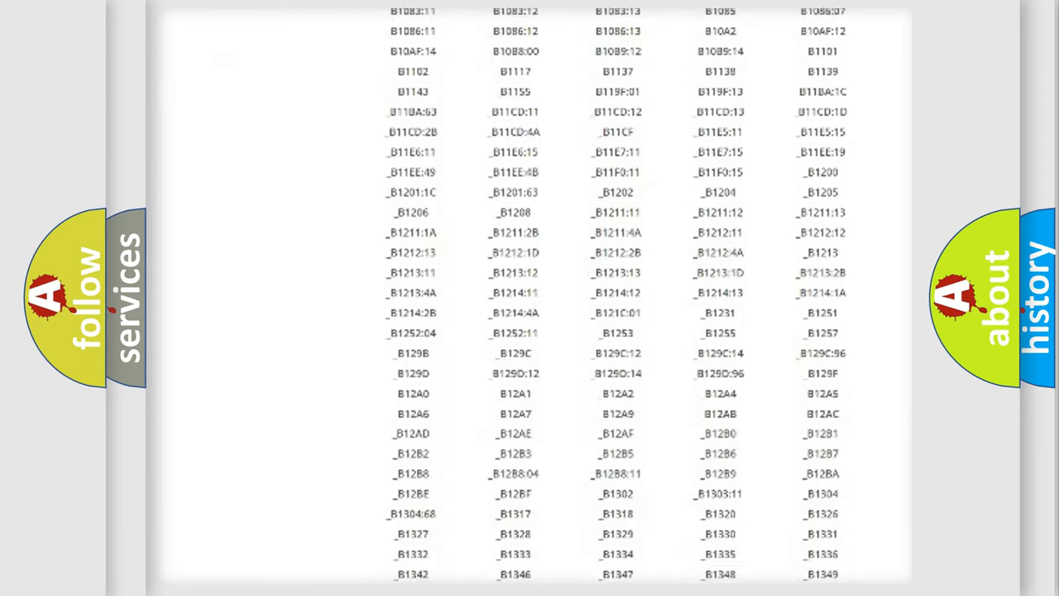
scroll("down", 3)
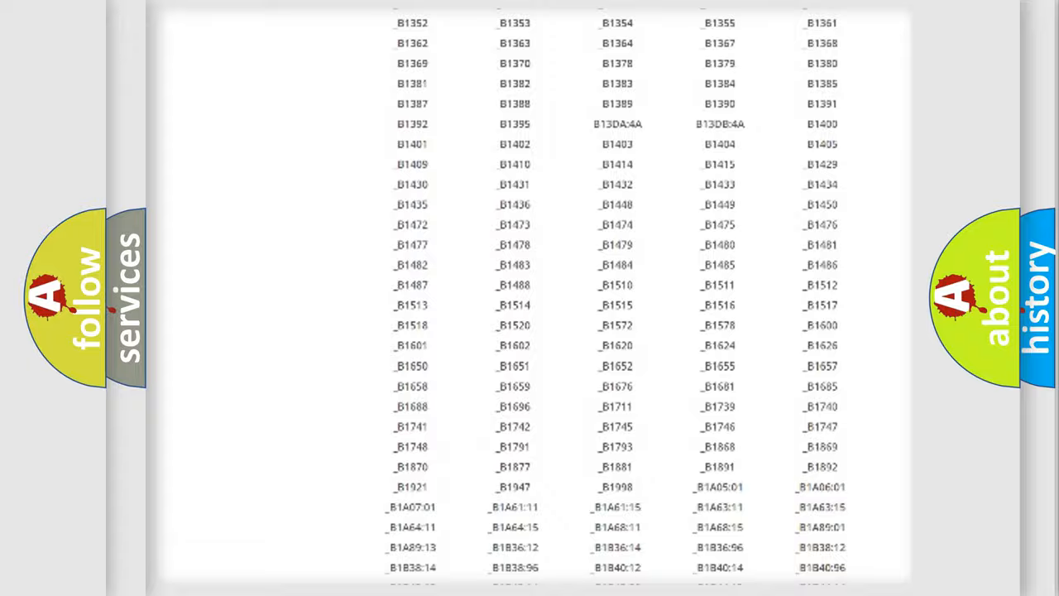